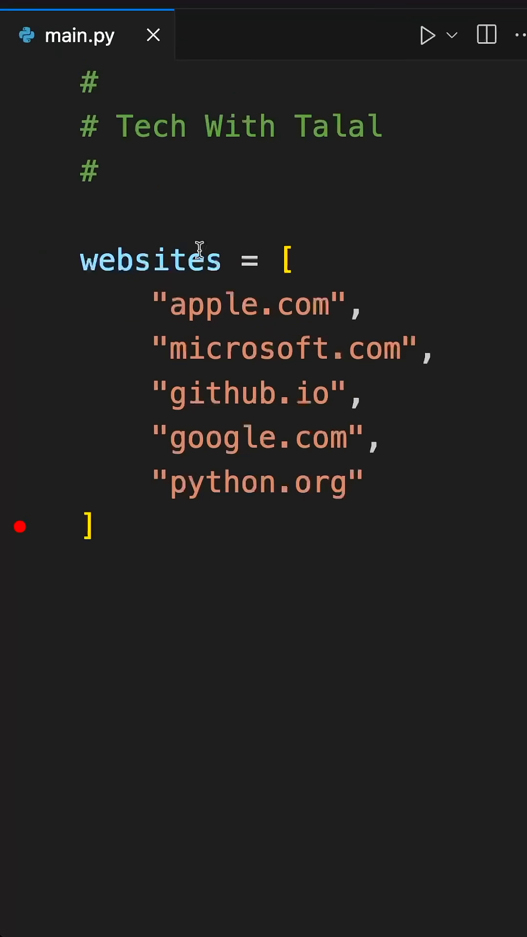
# Write 'for website in websites:' with an indented 'if website.endswith(".com"):' line below the list.
pyautogui.tripleClick(256, 306)
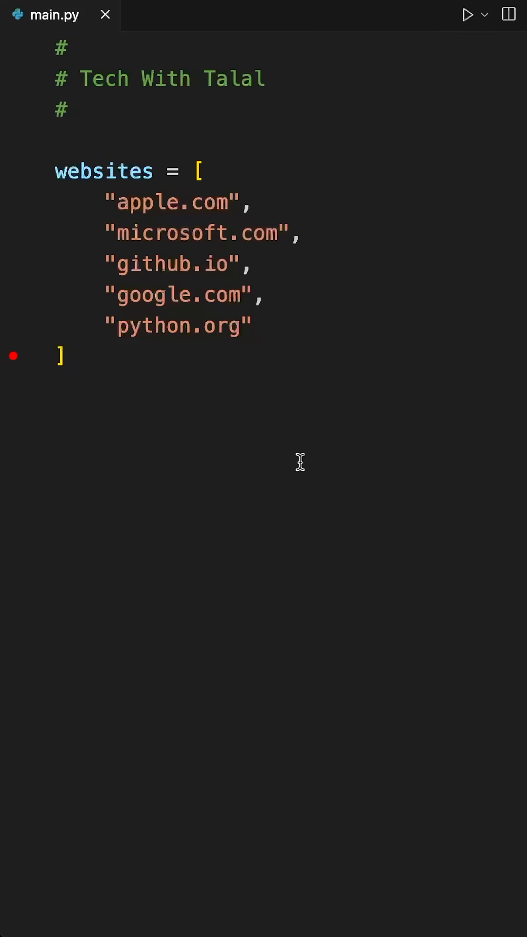
pyautogui.write('for')
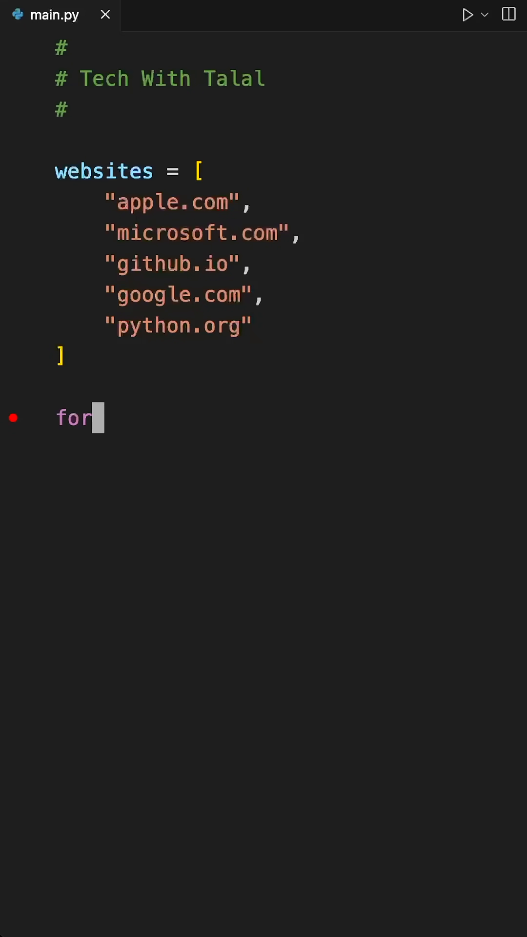
pyautogui.write('website i')
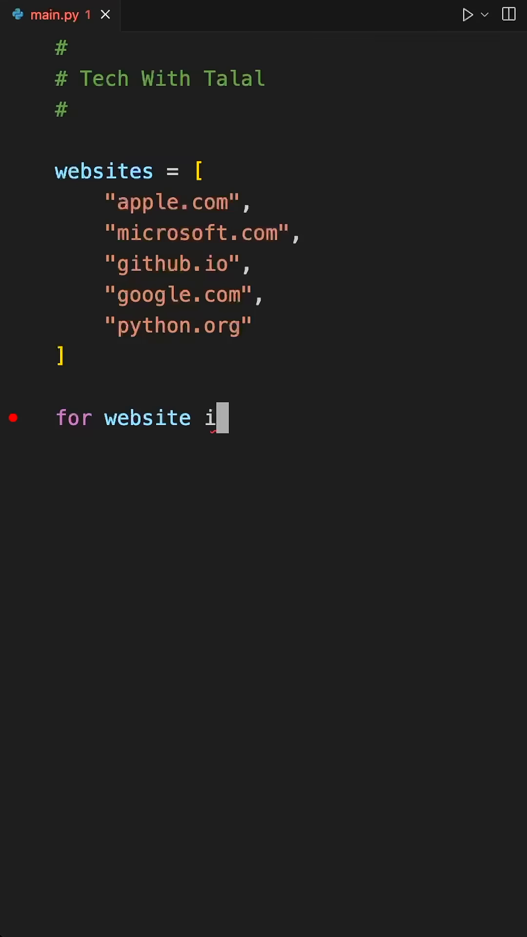
pyautogui.write('n websites')
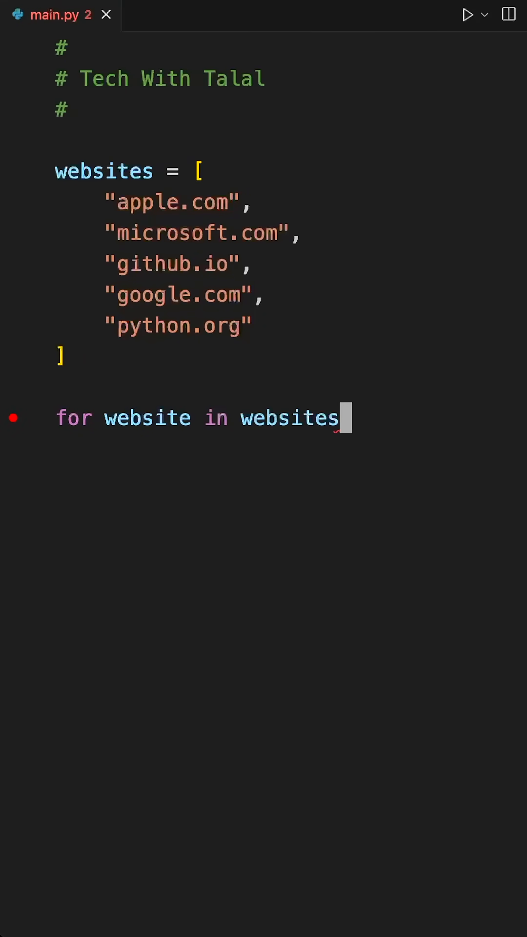
pyautogui.write(':')
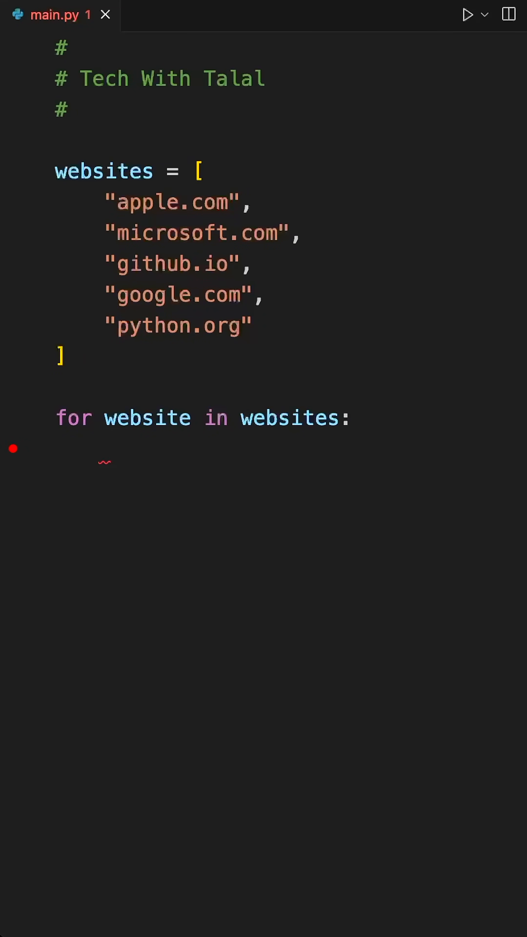
pyautogui.write('if w')
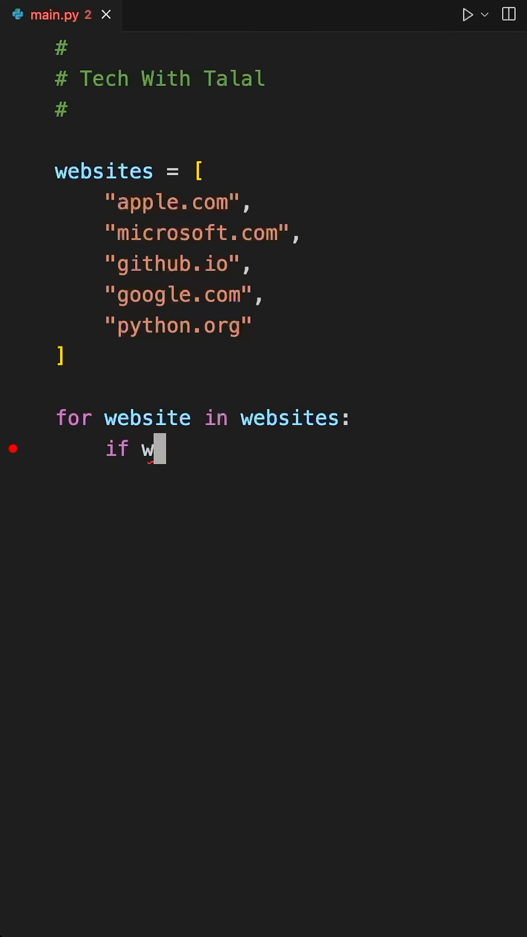
pyautogui.write('ebsite.endswith(')
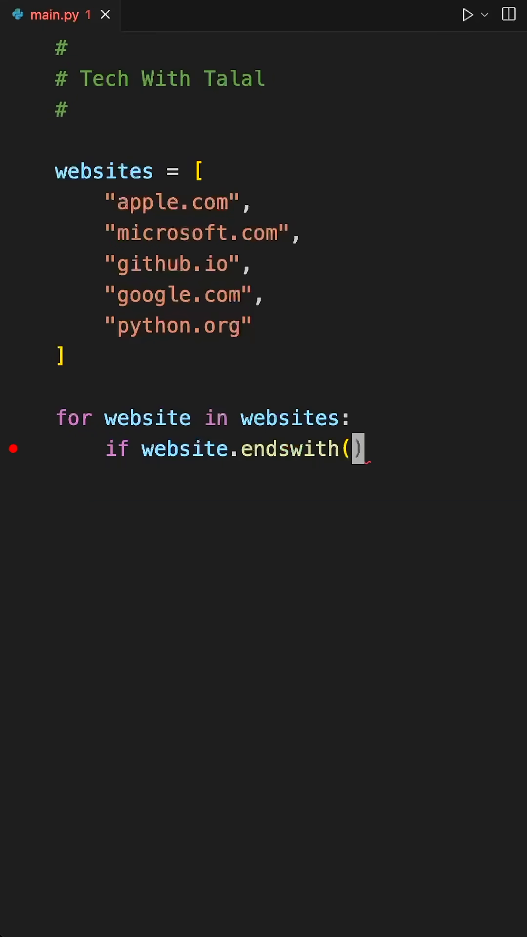
pyautogui.write('".com"')
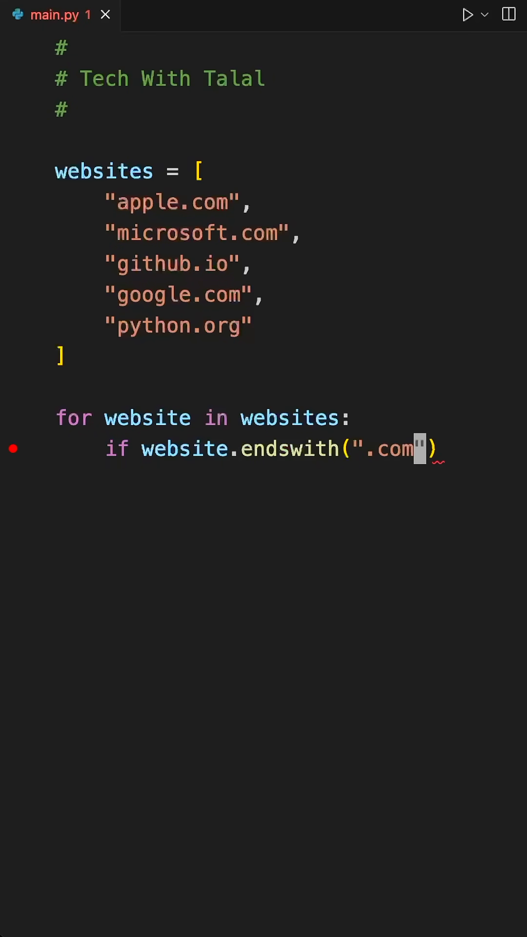
pyautogui.write(':')
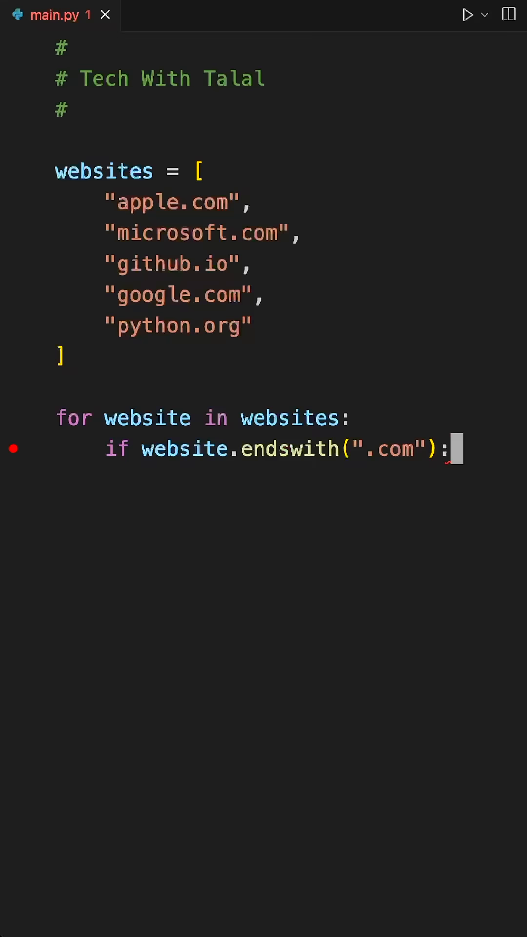
# Inside the if block, write print(website, "is a .com website").
pyautogui.write('print(')
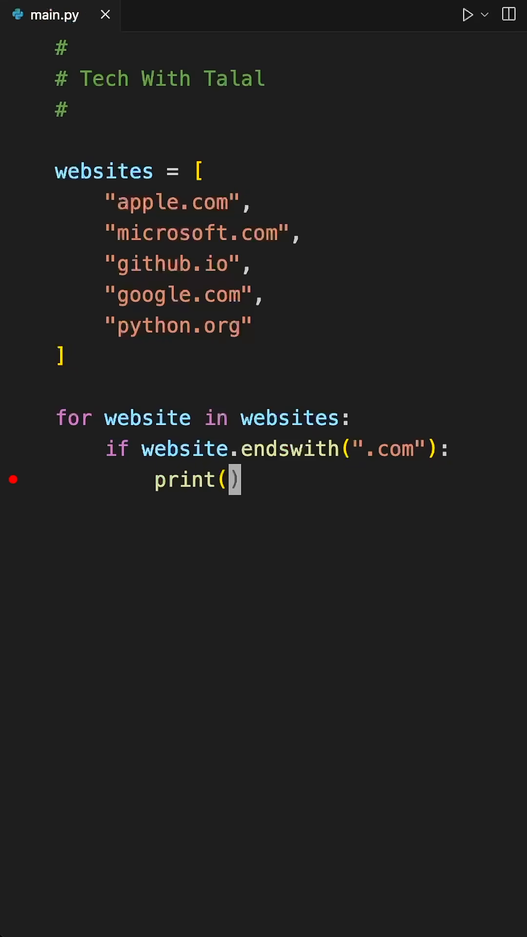
pyautogui.write('websi')
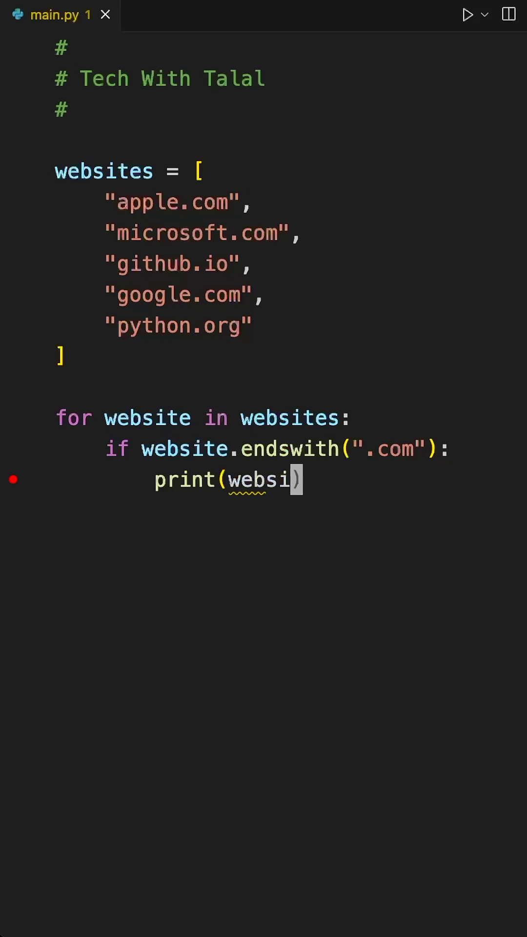
pyautogui.write('te,')
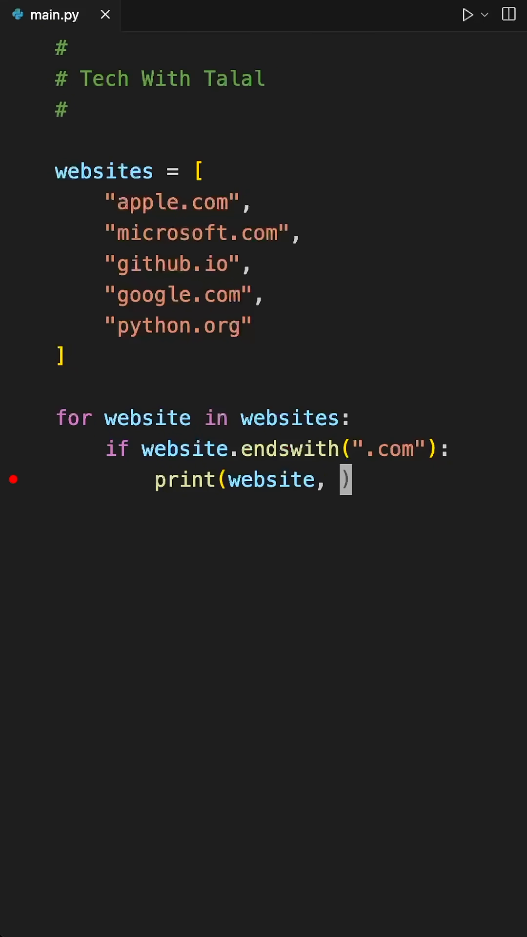
pyautogui.write('"is a "')
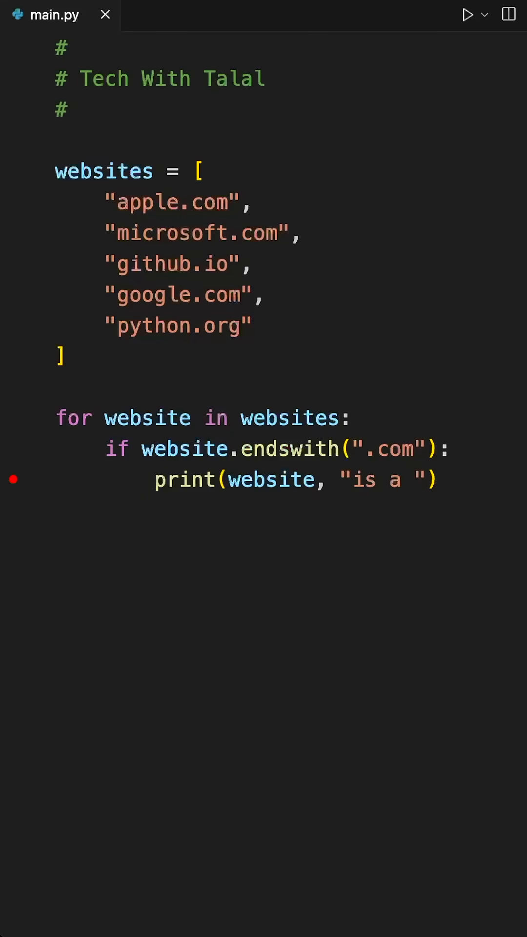
pyautogui.write('.com we')
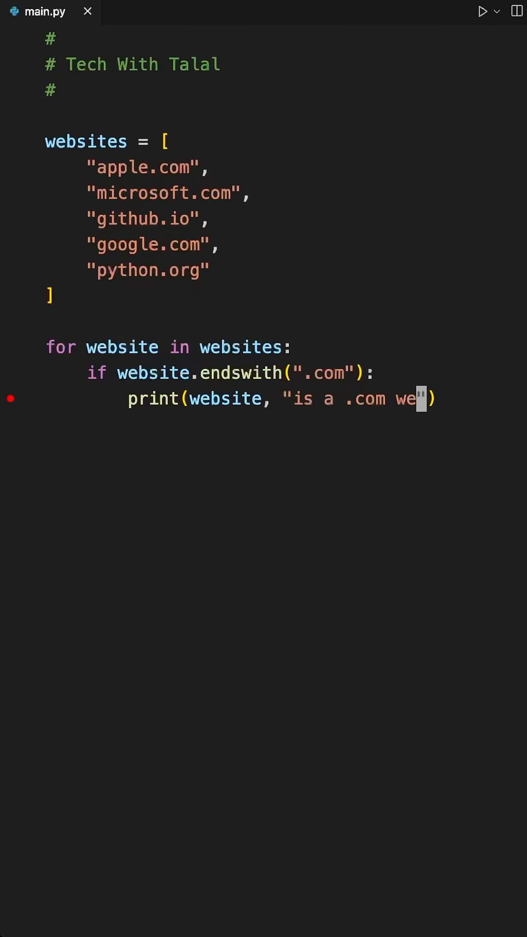
pyautogui.write('bsite')
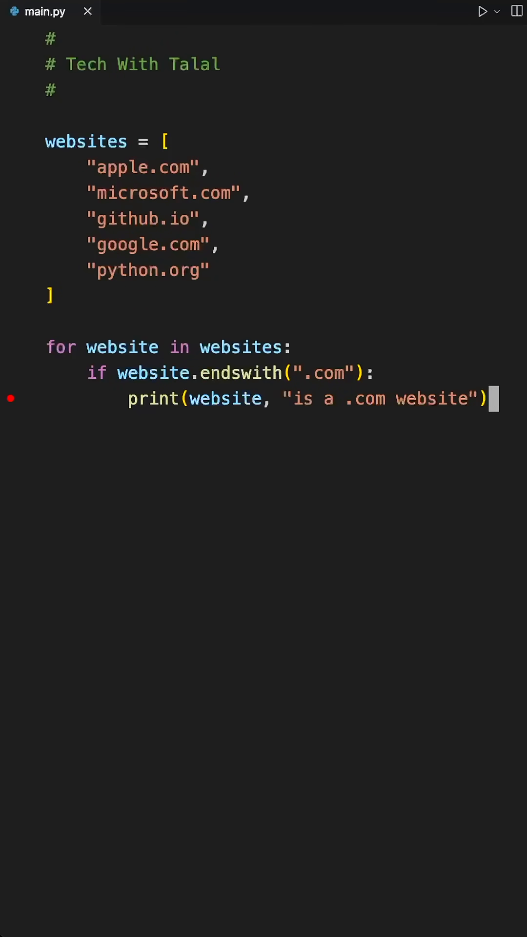
# Add an else branch printing the website with "uses a different domain", then run the script in the terminal.
pyautogui.write('el')
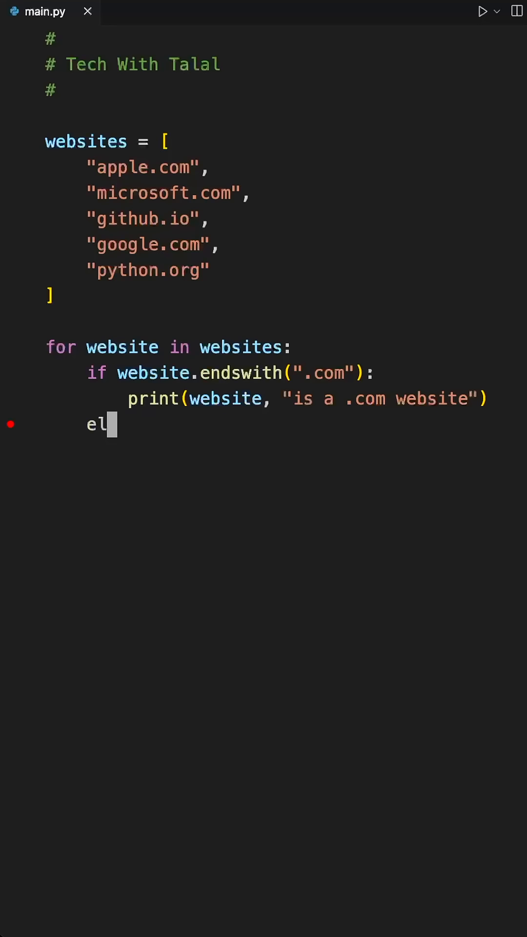
pyautogui.write('se:')
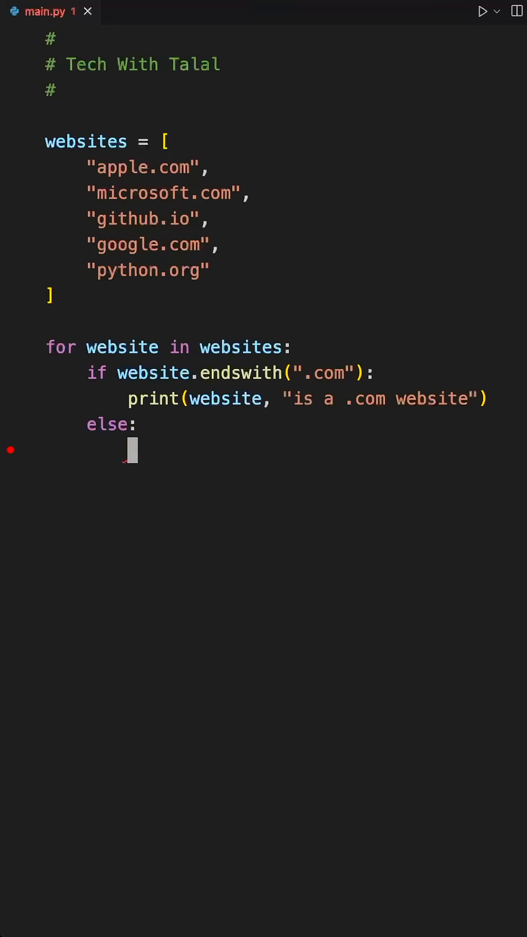
pyautogui.write('print(website, "')
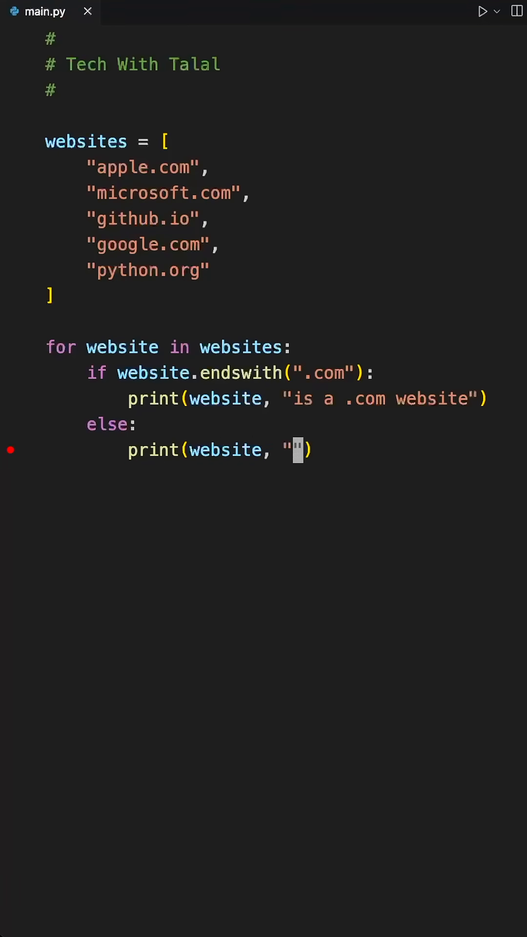
pyautogui.write('uses a different domain')
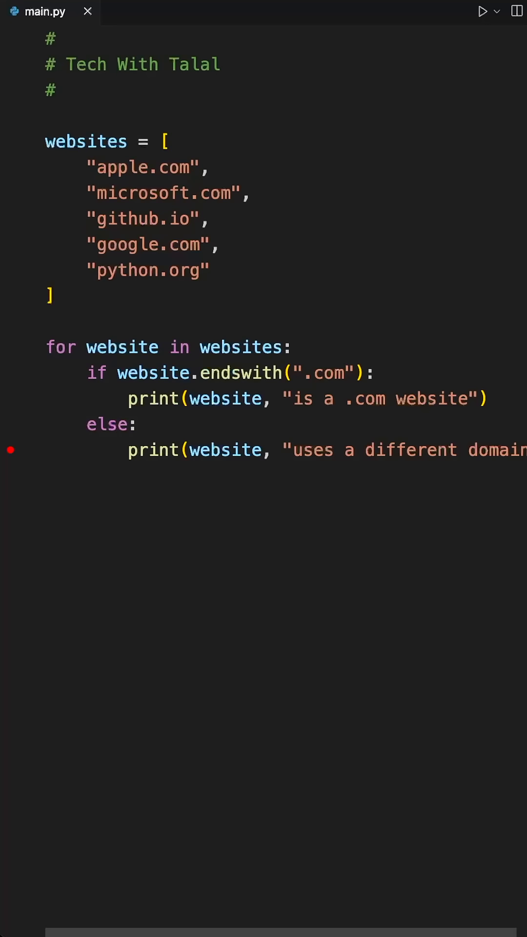
pyautogui.moveTo(348, 298)
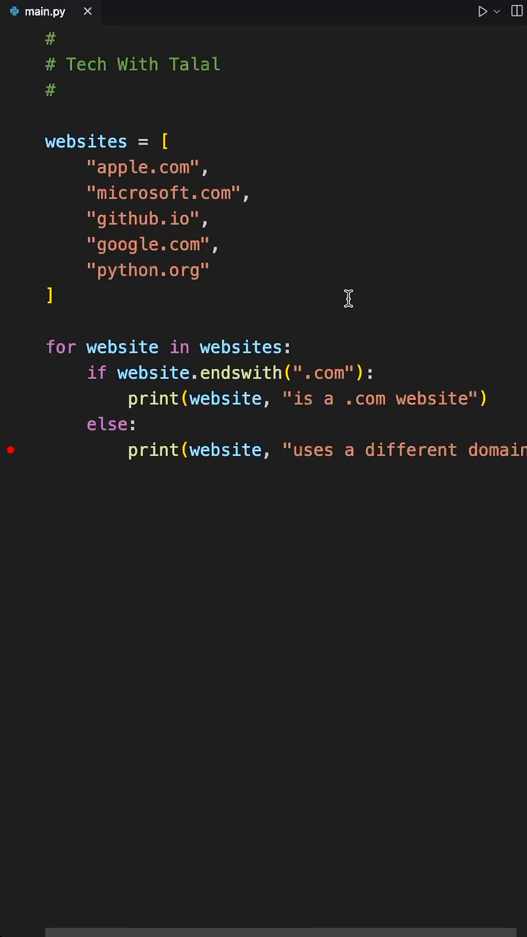
pyautogui.click(482, 11)
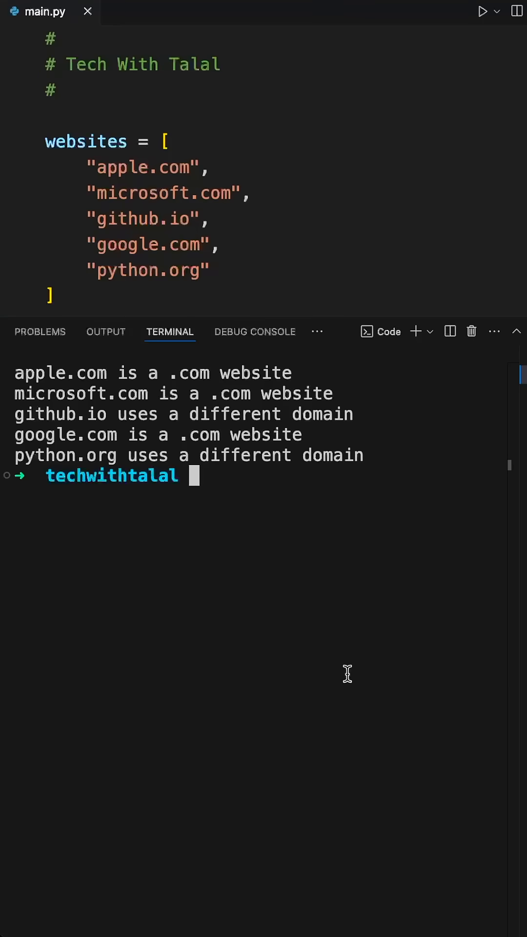